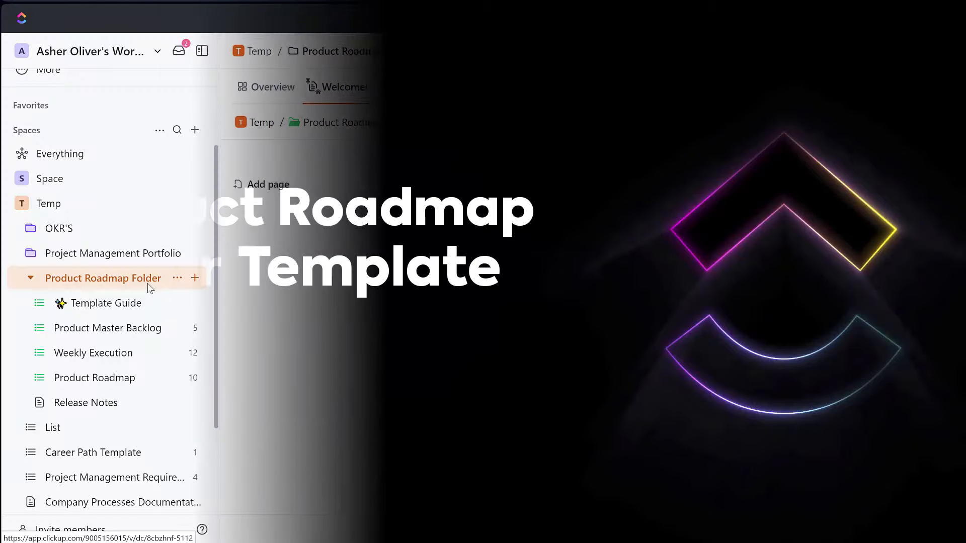
Step: Open the Product Roadmap Folder and its Process whiteboard of stages through Product Launch
click(344, 86)
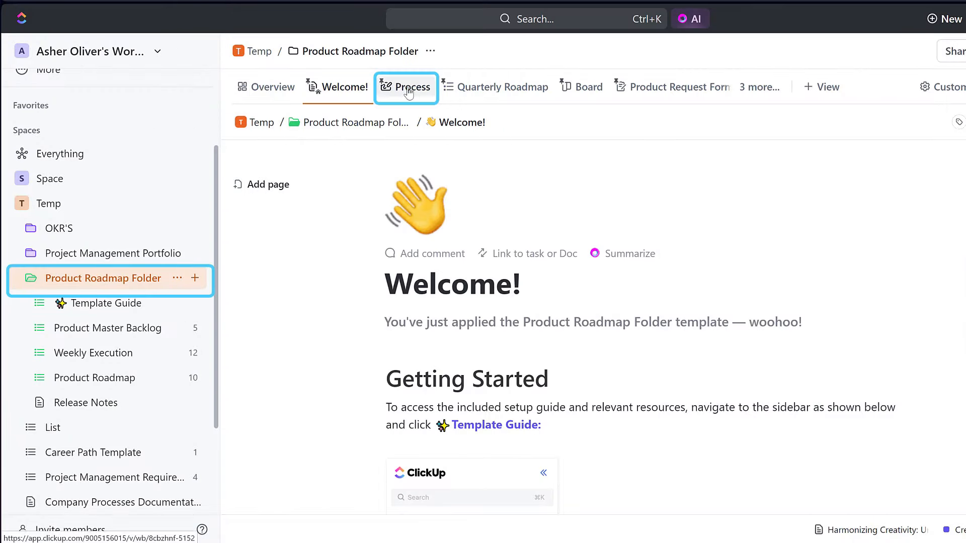
click(406, 86)
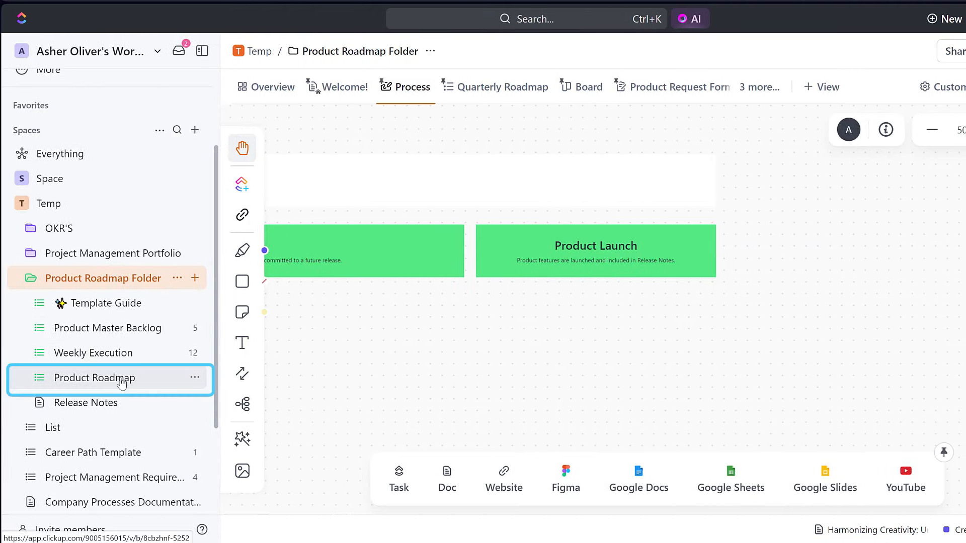
Step: Post the comment 'let's prioritize this today' on the first FY23 Q1 roadmap task
click(95, 377)
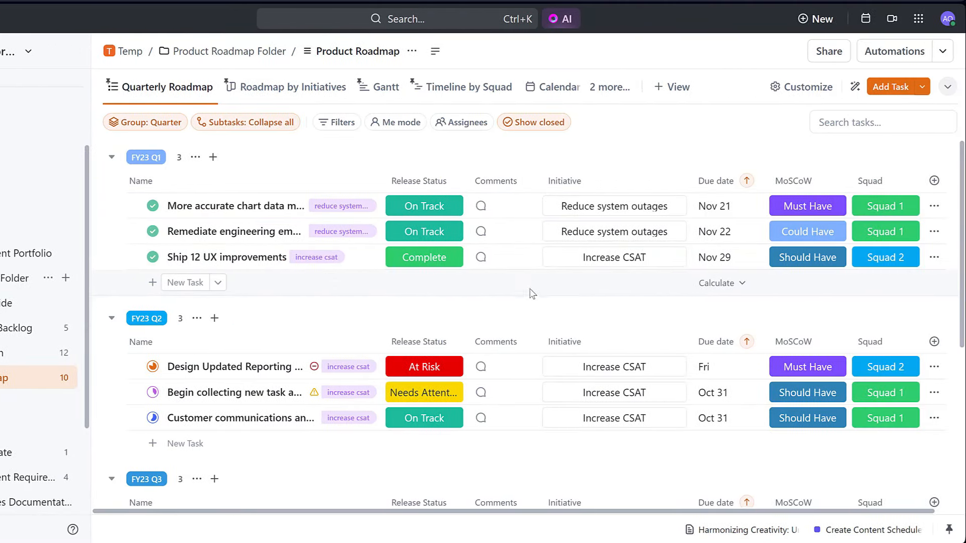
click(481, 206)
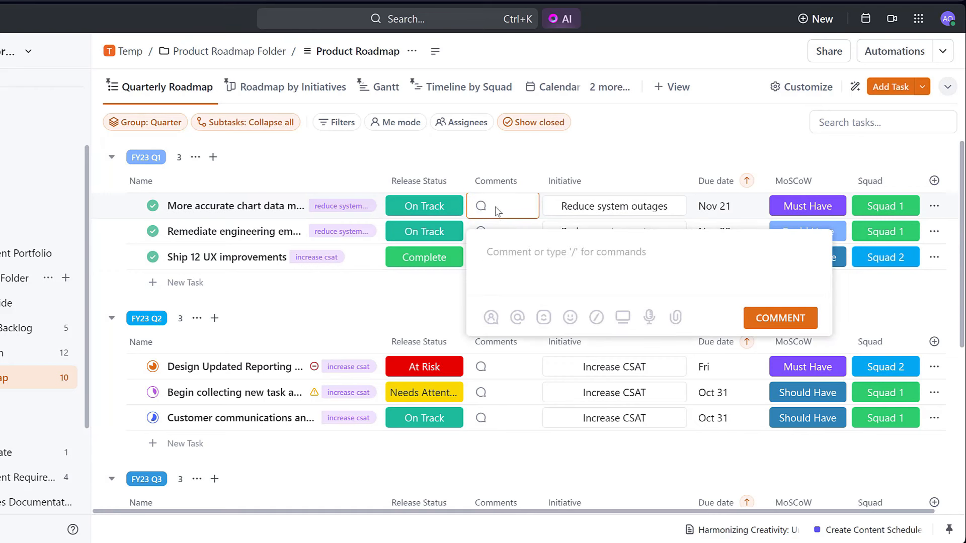
text(let's prio)
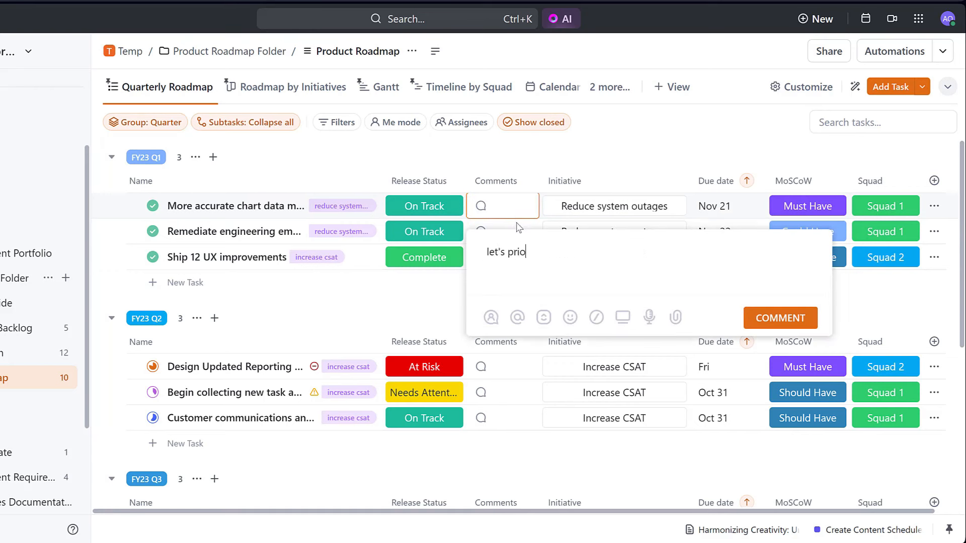
text(ritize this today)
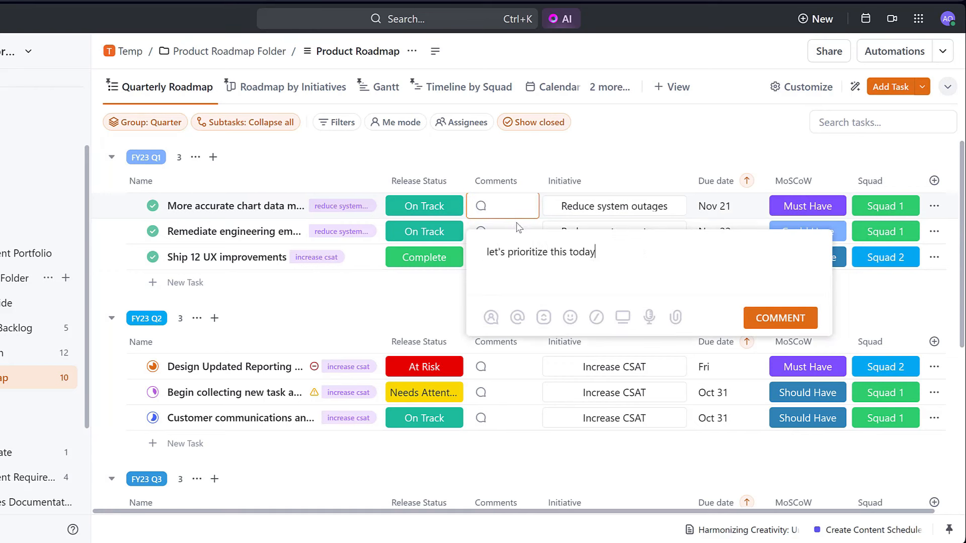
click(778, 318)
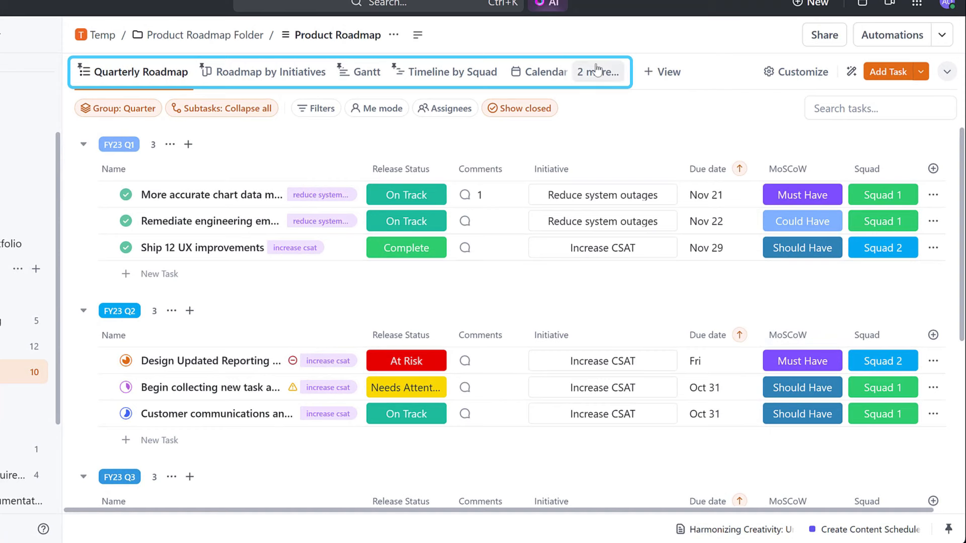
Step: Switch the Product Roadmap list to Board view and scan columns from Prioritized to Ready for Deployment
click(596, 72)
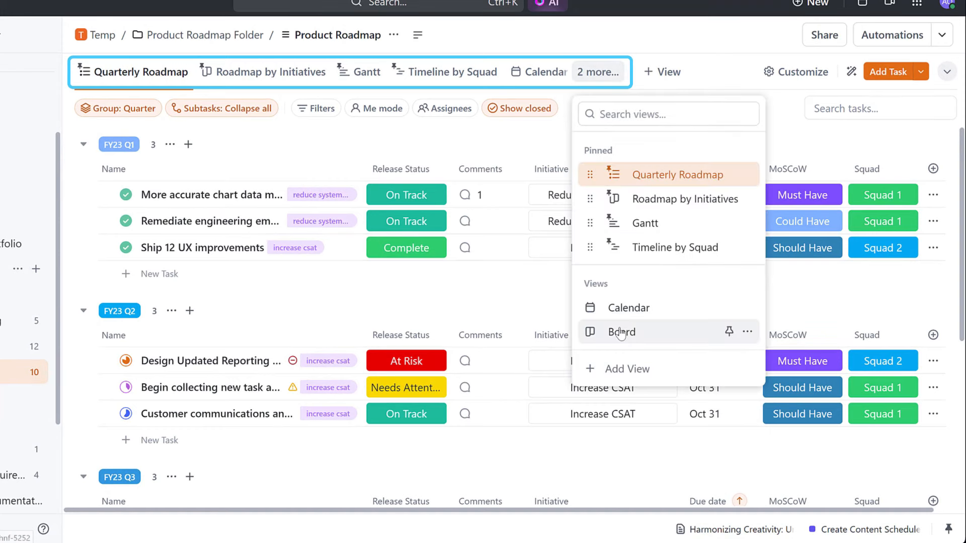
click(621, 331)
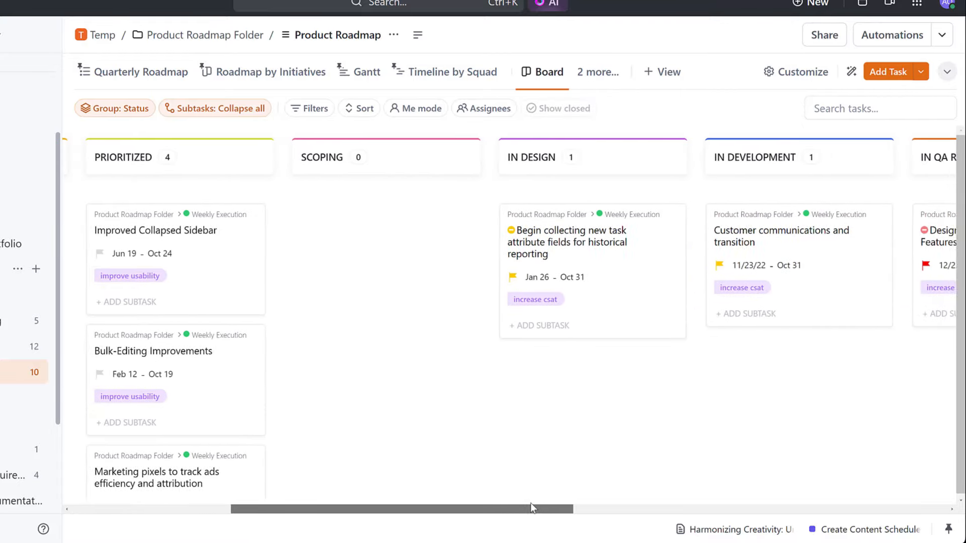
scroll(right, 3)
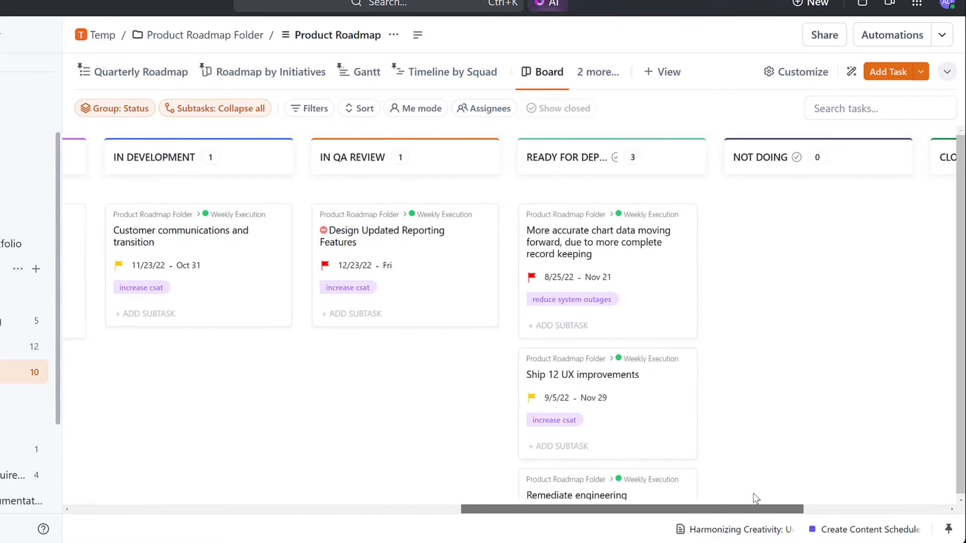
scroll(right, 3)
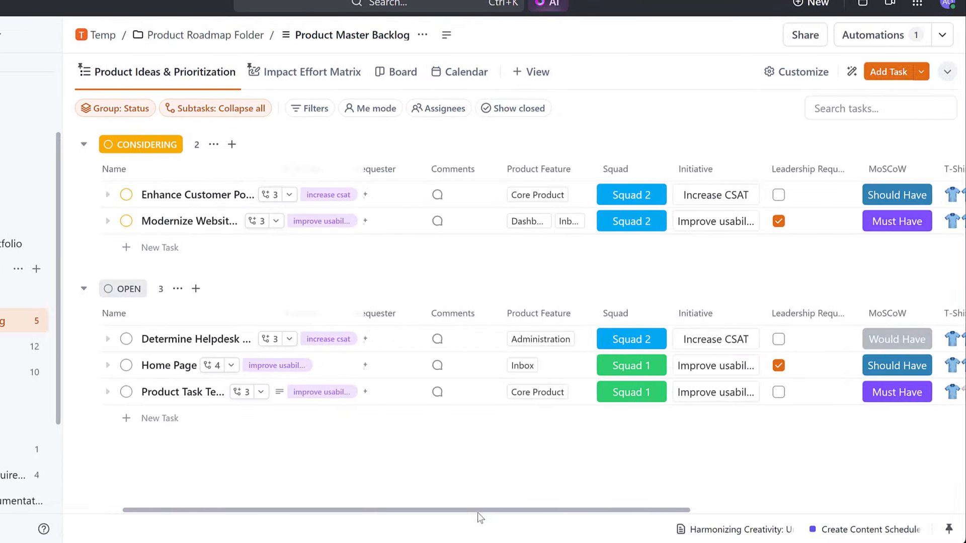
Step: Review the backlog's MoSCoW, T-shirt, reach, impact and confidence columns, then move to Weekly Execution
scroll(right, 3)
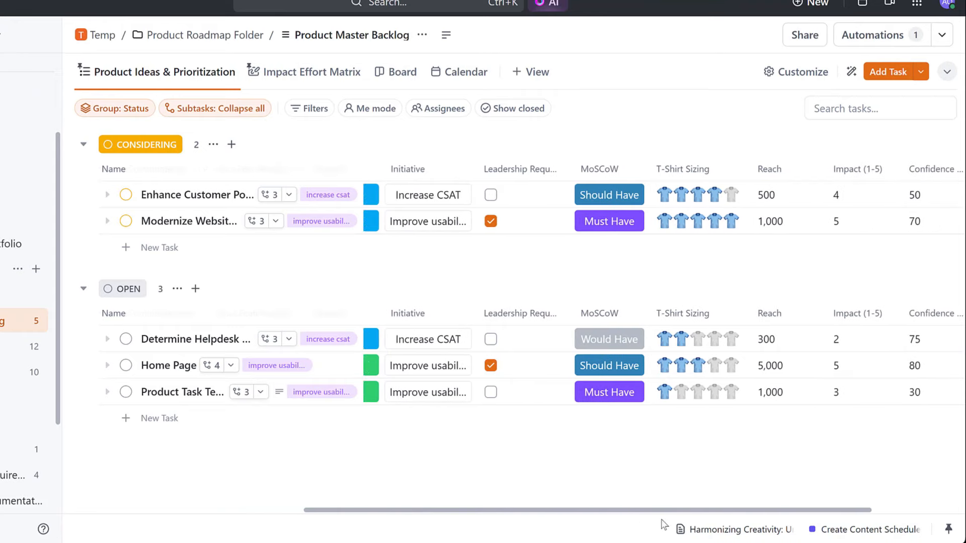
scroll(right, 3)
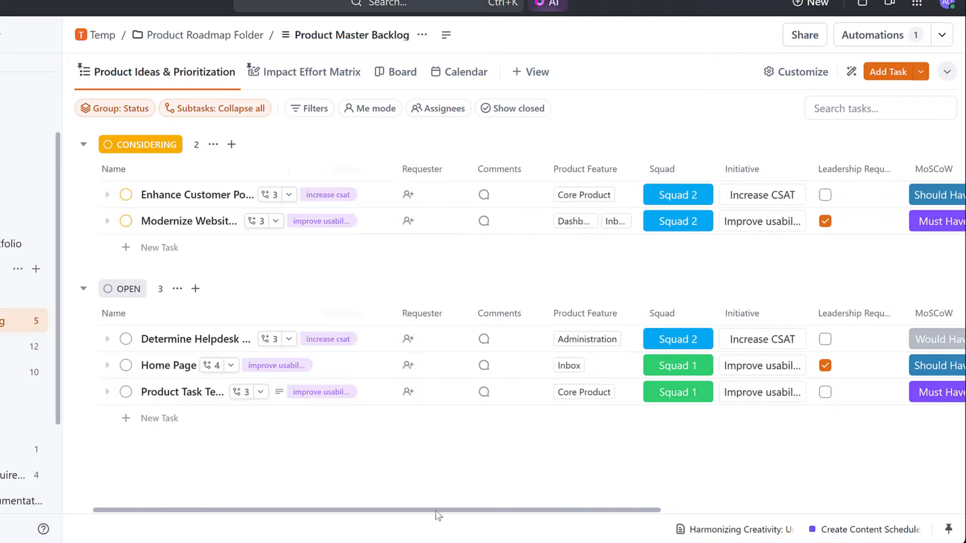
click(97, 346)
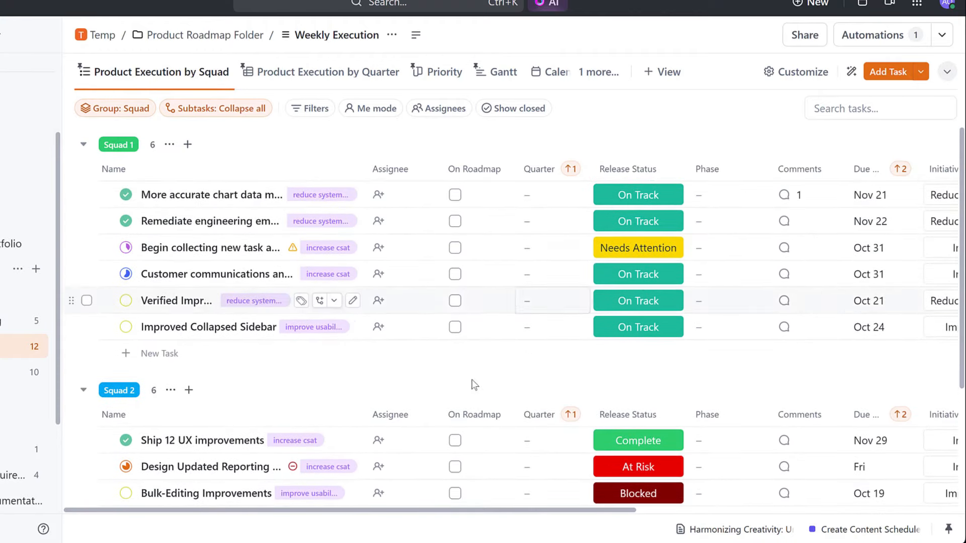
Step: Review squad-grouped tasks with release status and MoSCoW priority, then return to Product Master Backlog
scroll(right, 3)
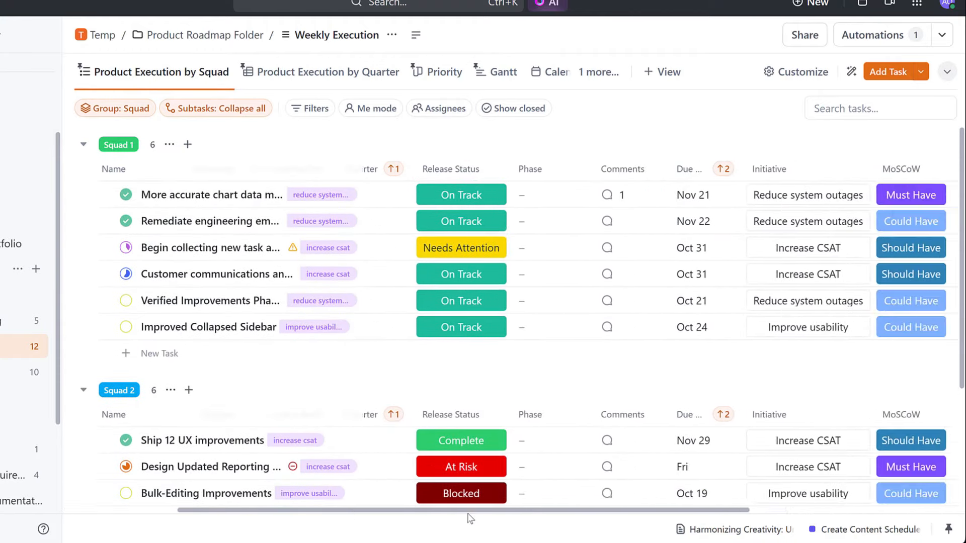
scroll(right, 3)
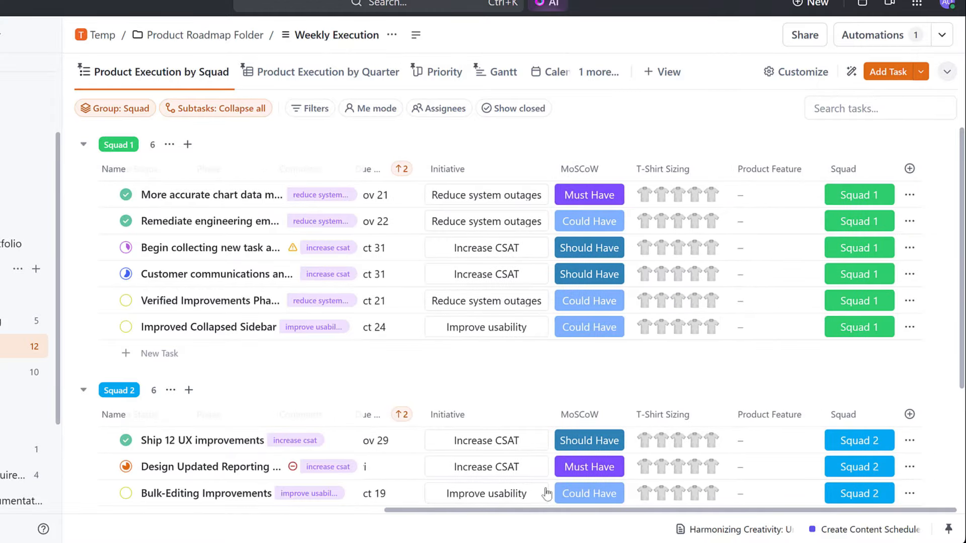
click(114, 321)
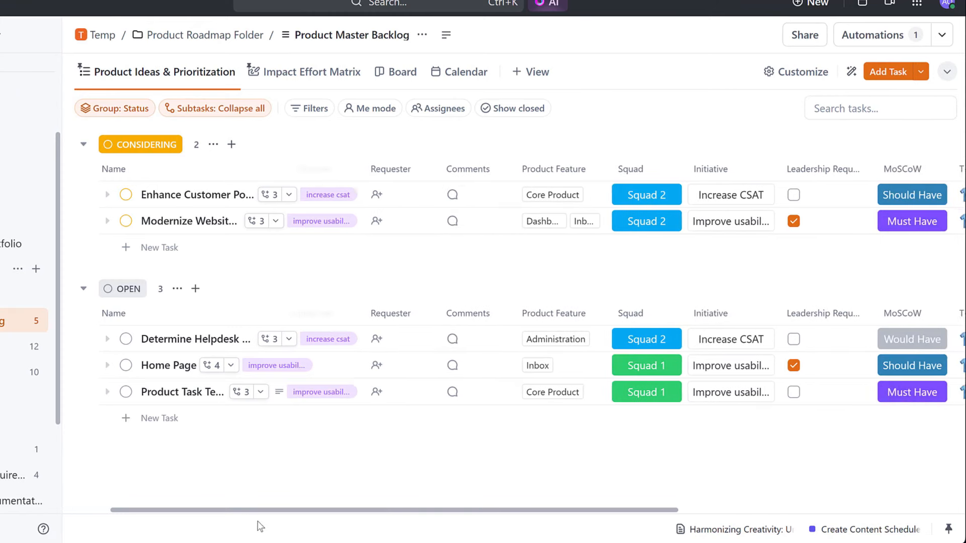
Step: Change the first Considering idea's MoSCoW priority from Should Have to Must Have
scroll(right, 3)
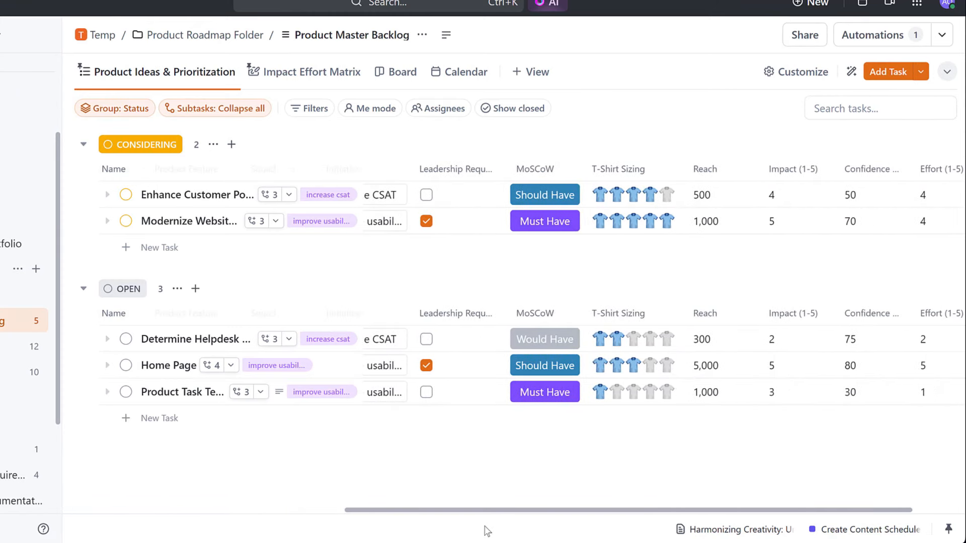
click(544, 194)
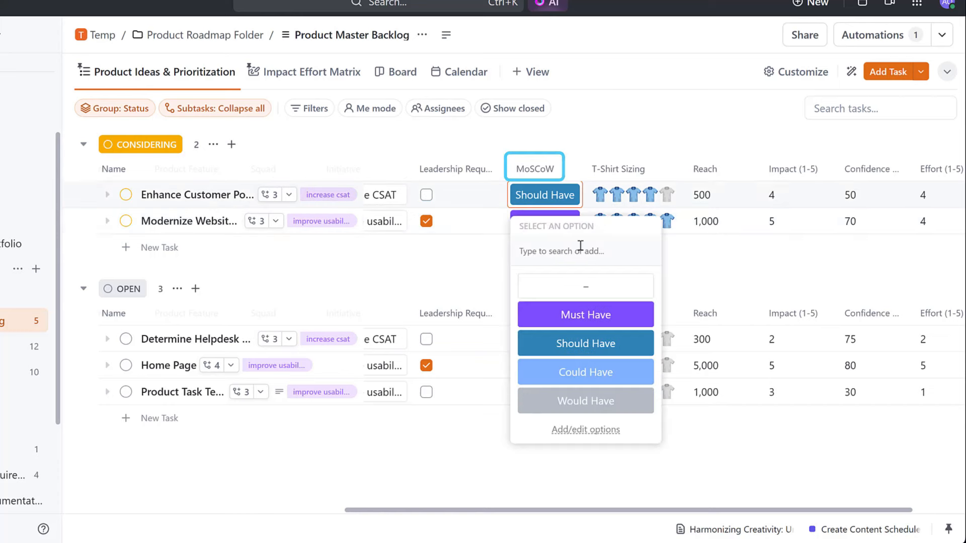
click(585, 315)
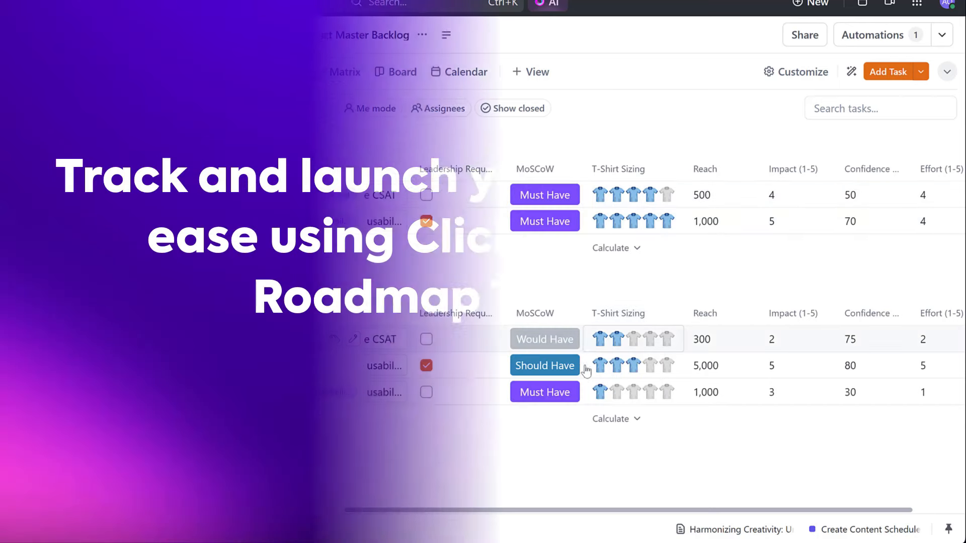